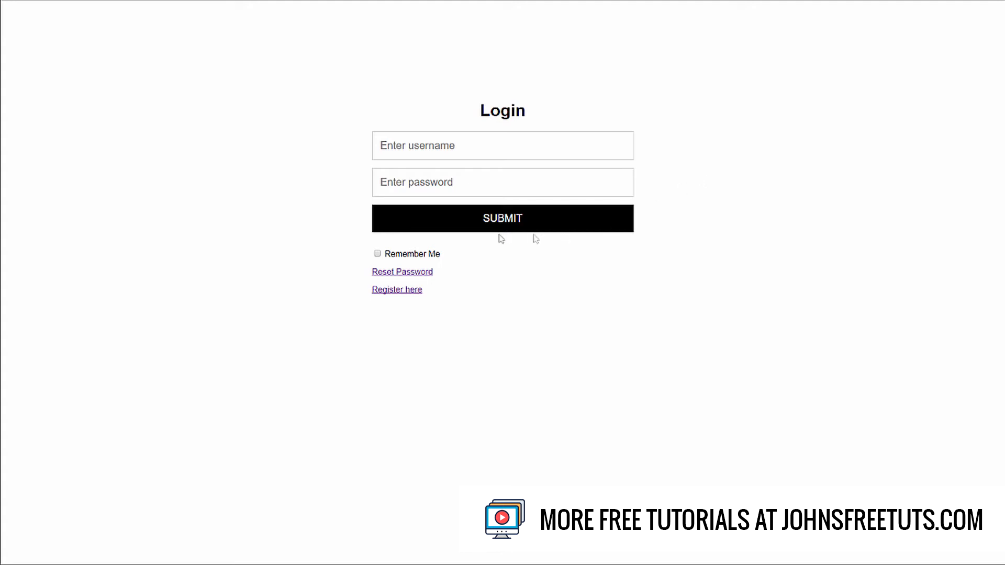
Step: Tick the Remember Me checkbox under the login form, leaving username and password empty
click(377, 254)
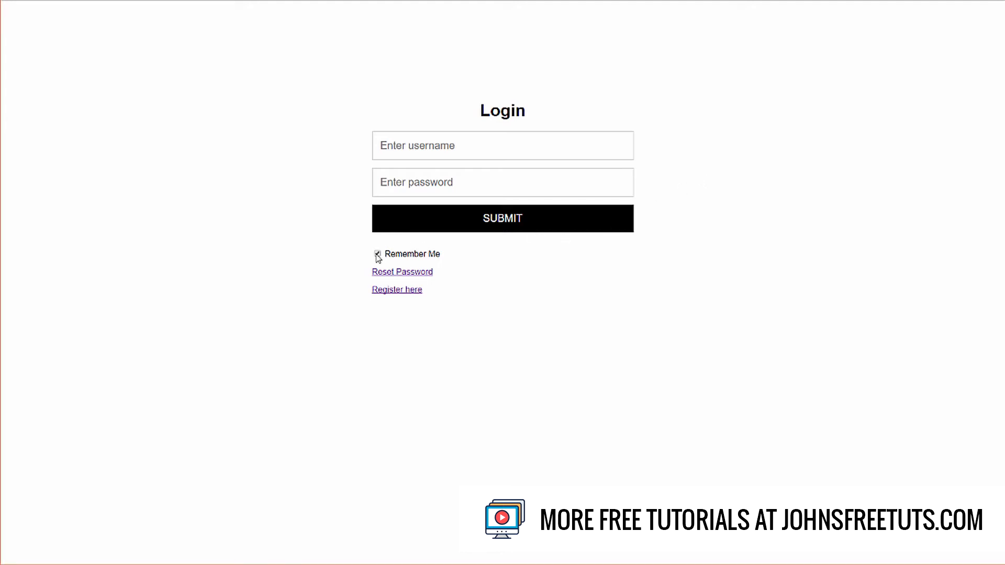
click(378, 253)
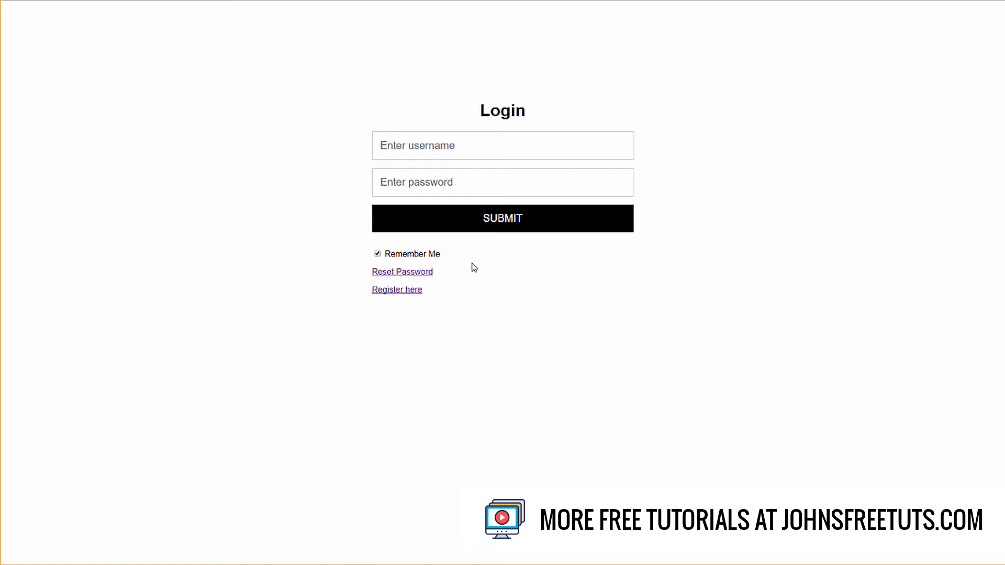
mouse_move(421, 315)
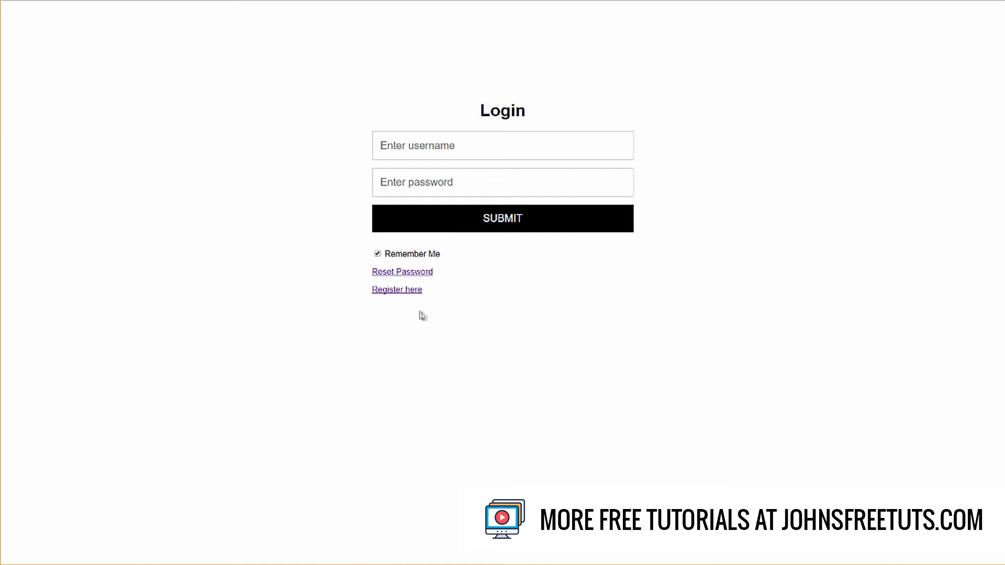
Step: Follow the 'Register here' link to the Register page with its name, email, username and password fields
click(396, 288)
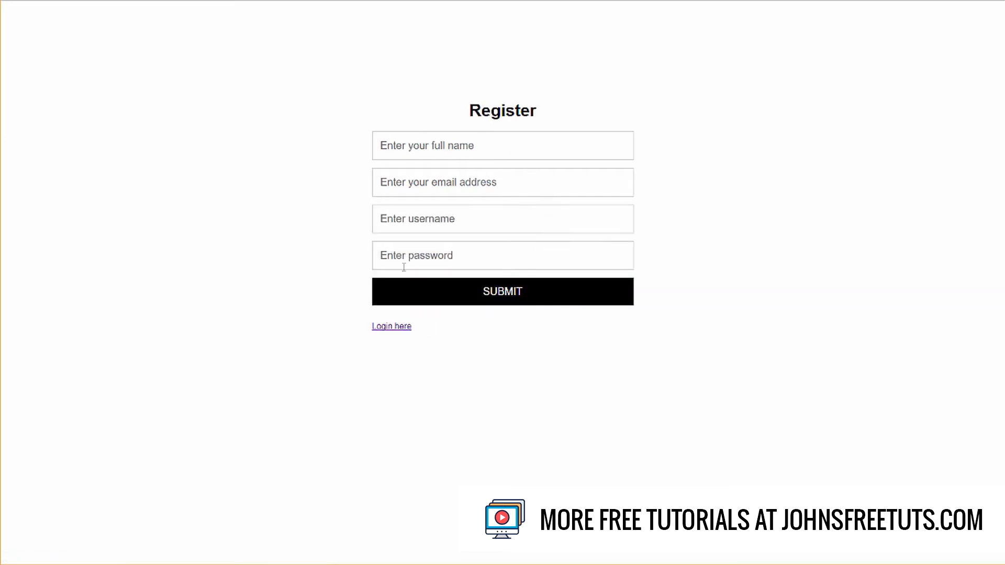
click(501, 292)
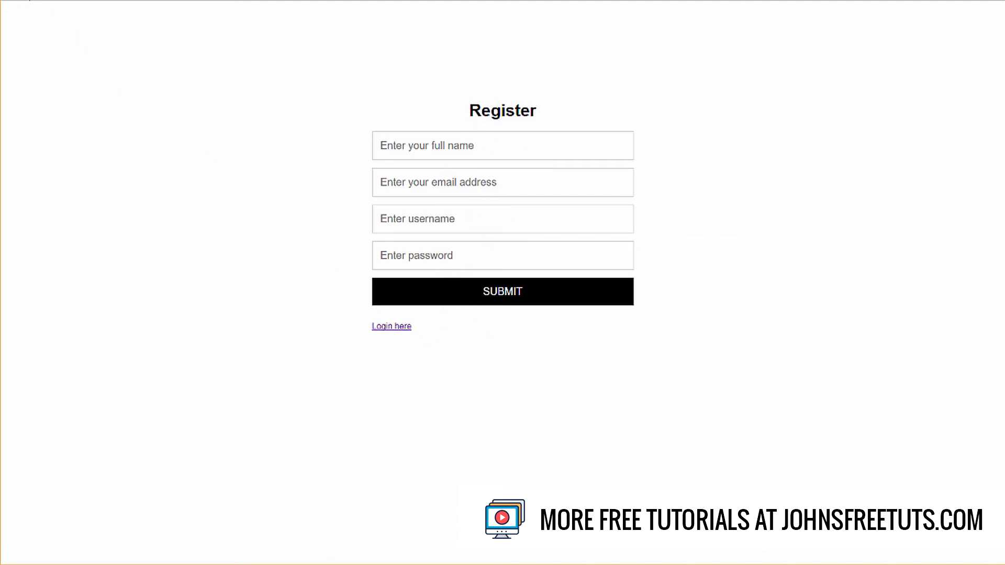
Step: Go back to Login, view the Lost Password page via 'Reset Password', then return to Login
click(390, 326)
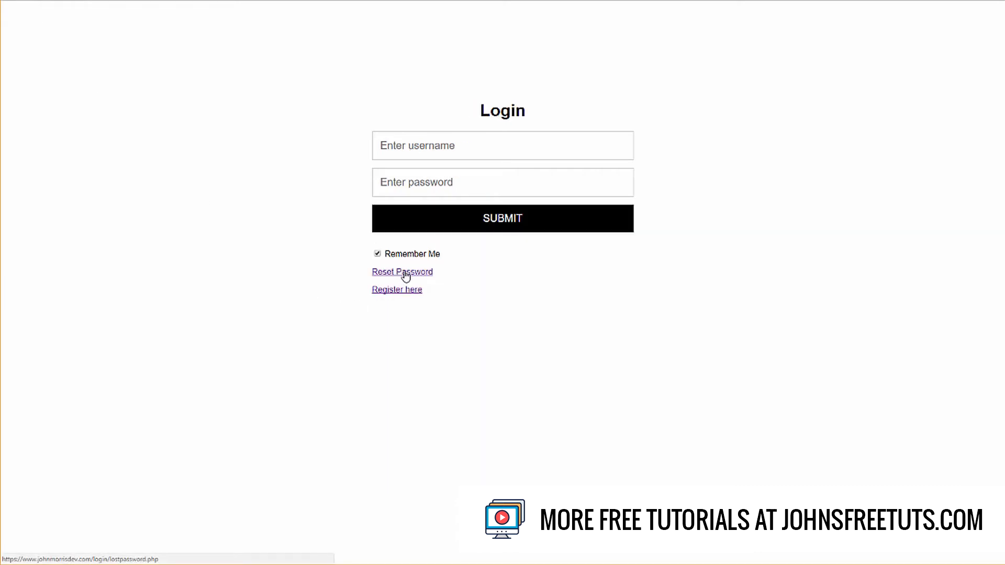
click(401, 271)
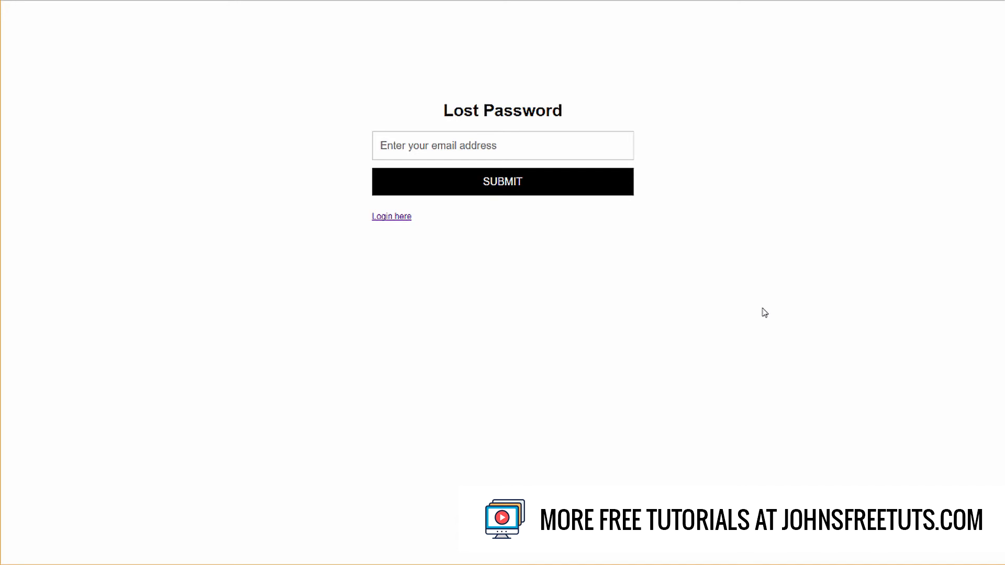
mouse_move(125, 62)
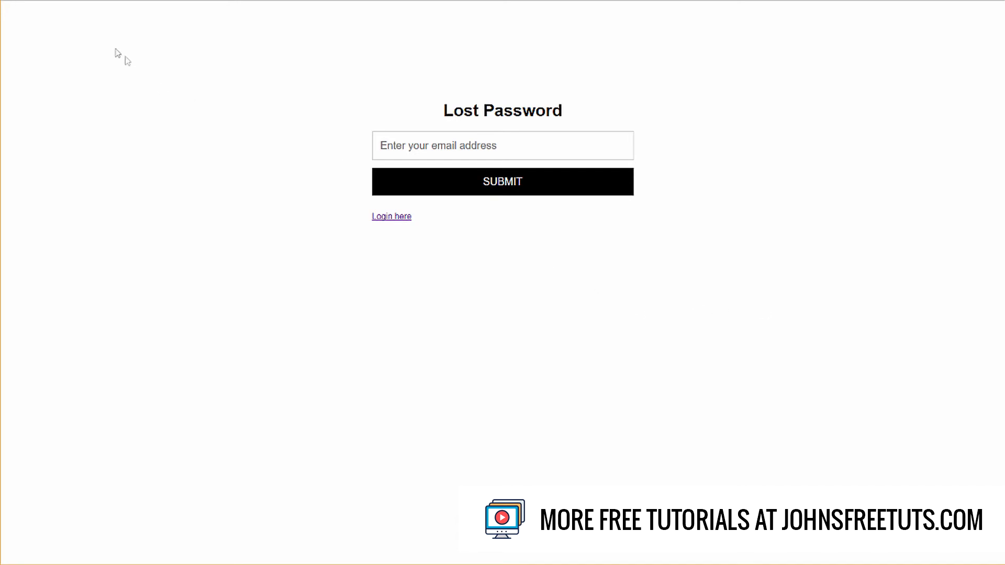
click(390, 216)
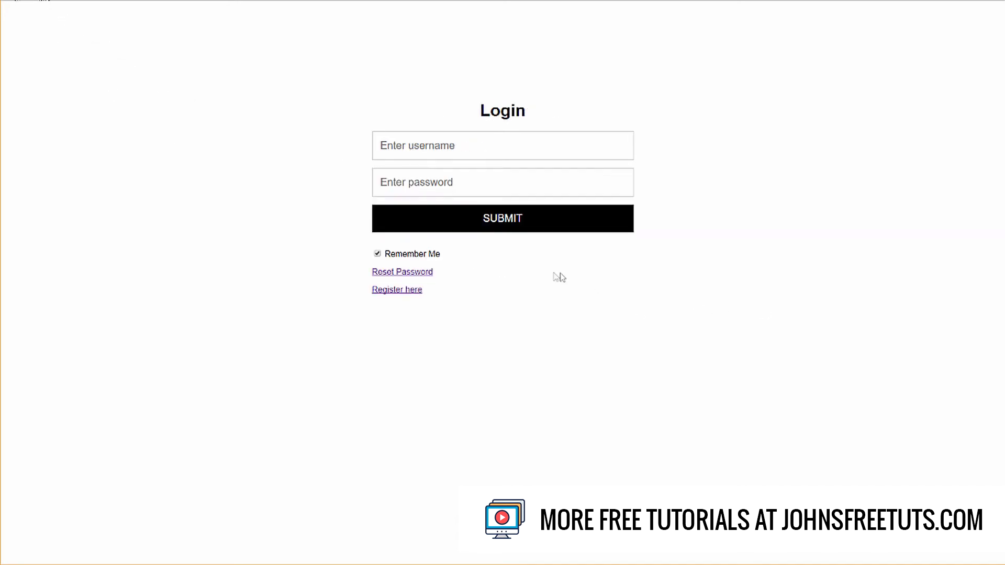